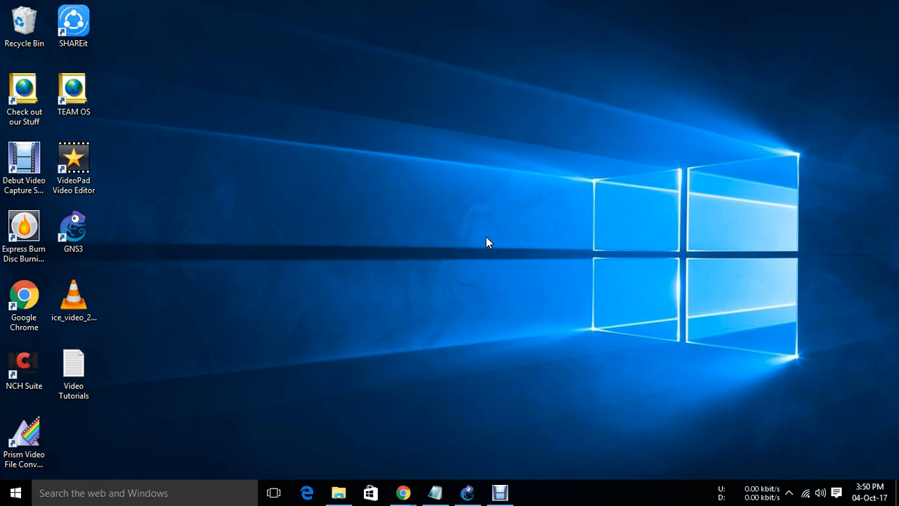
mouse_move(500, 393)
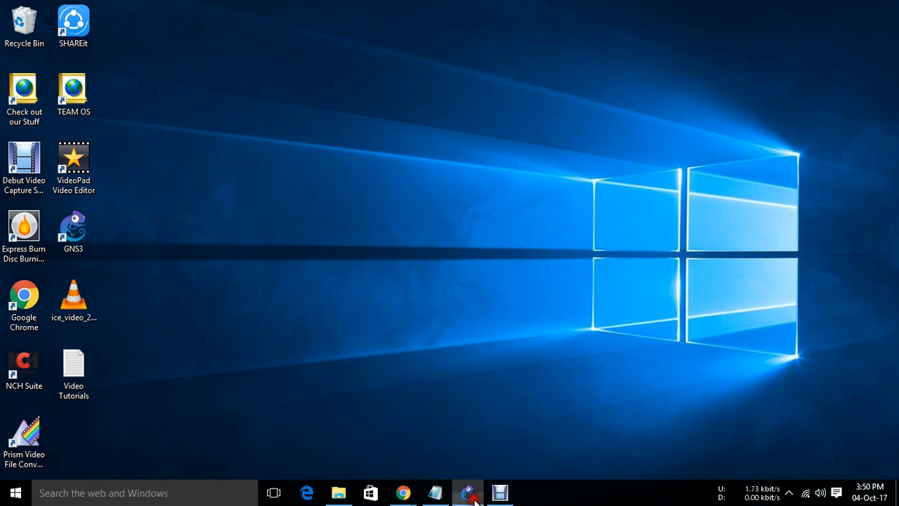
Place c3745 routers R1 and R2, link them on f0/0, and start both
click(467, 492)
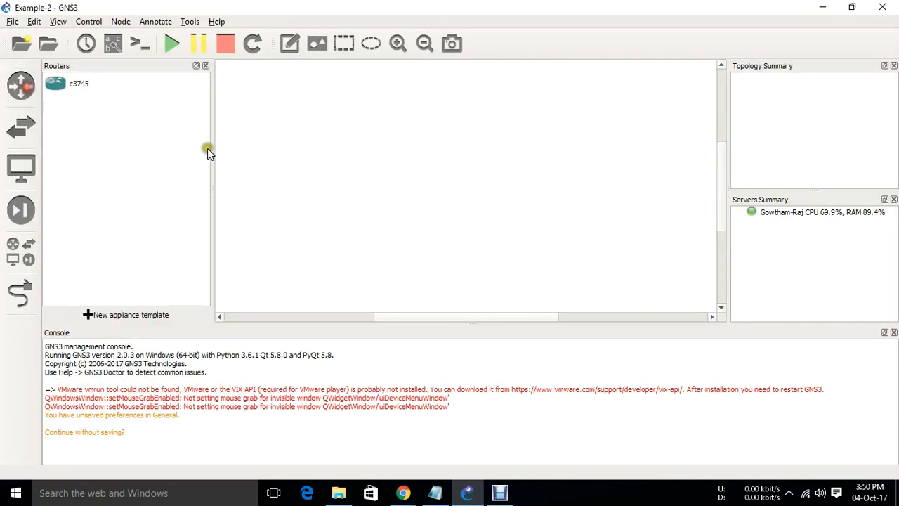
drag(78, 82, 281, 162)
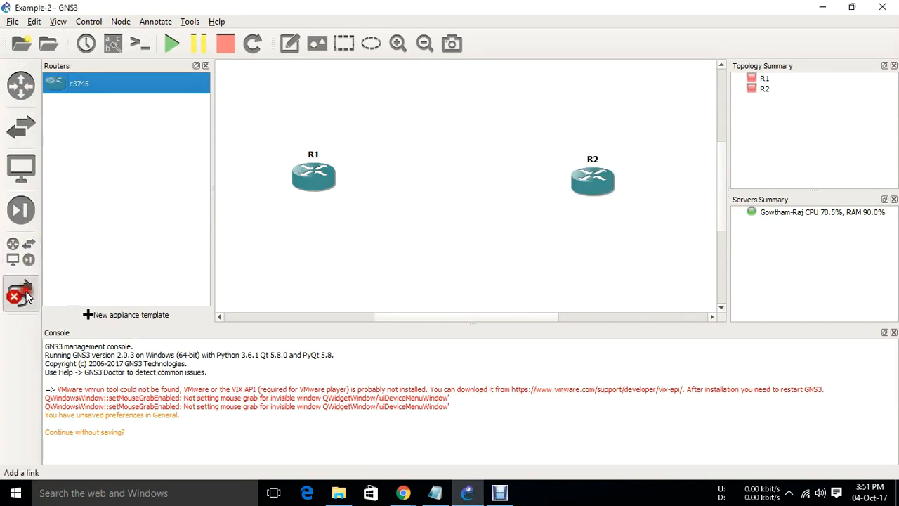
click(592, 179)
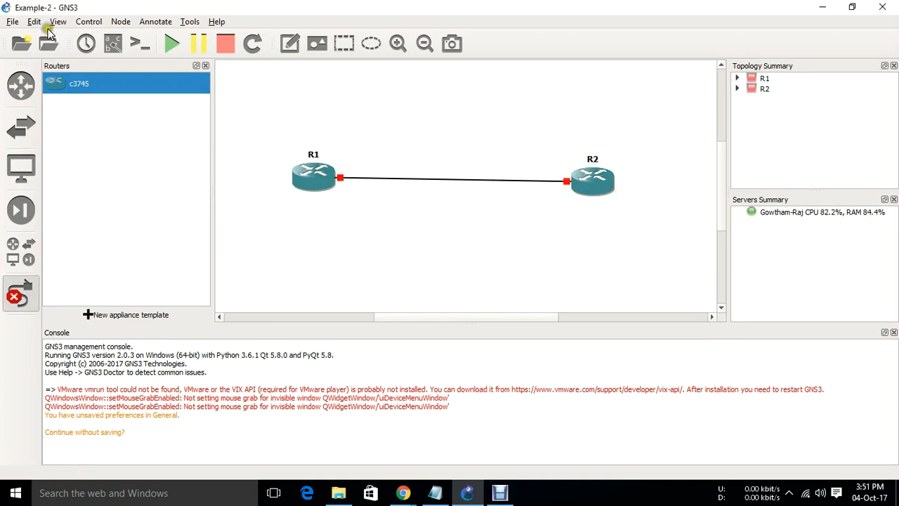
click(33, 22)
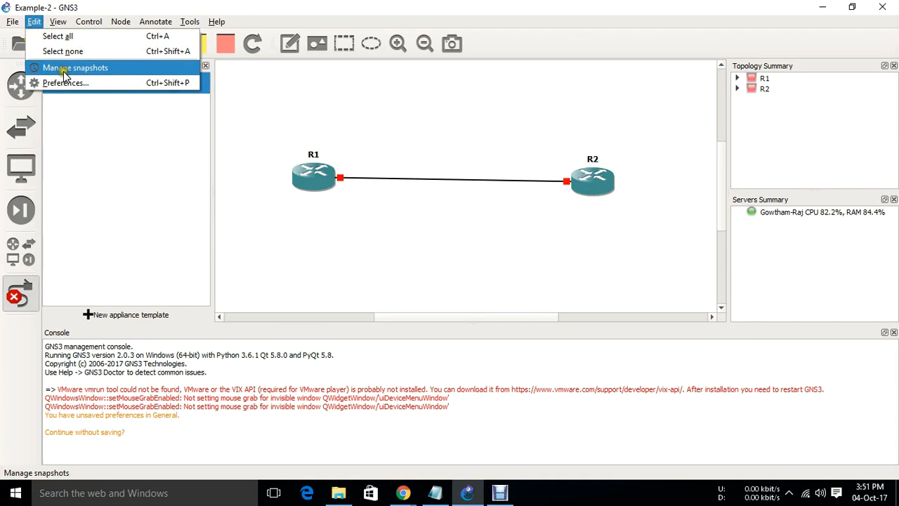
click(58, 21)
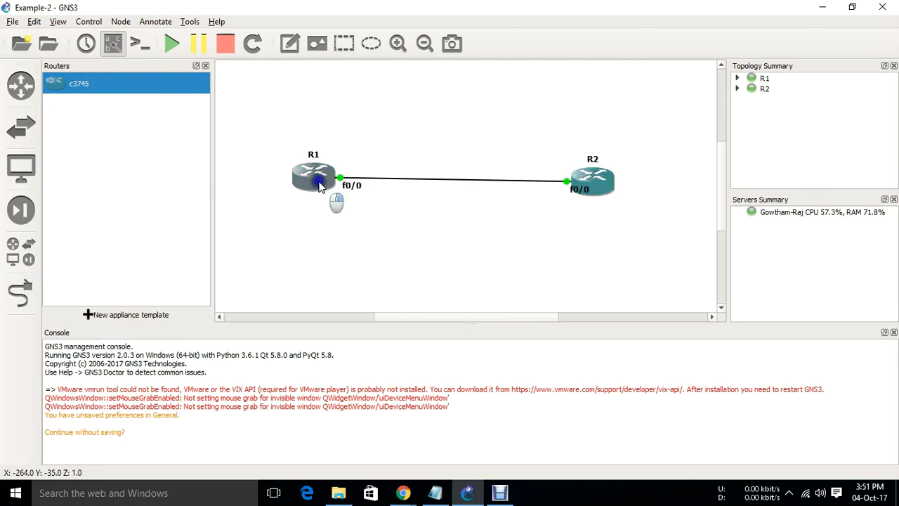
click(314, 177)
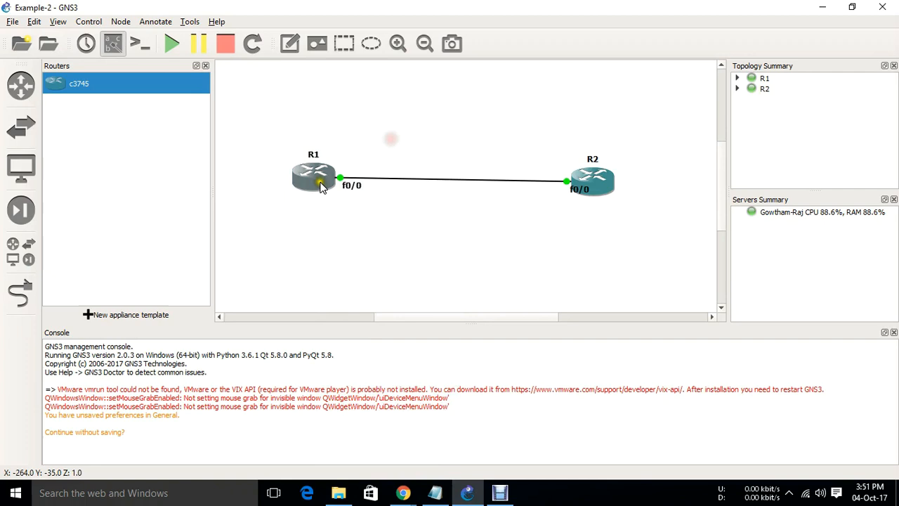
right_click(313, 175)
text(conf t)
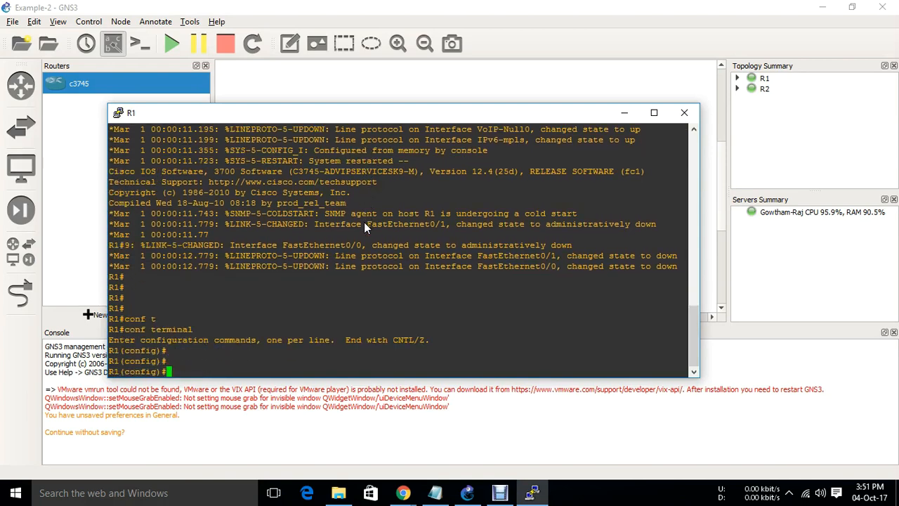
key(ctrl+z)
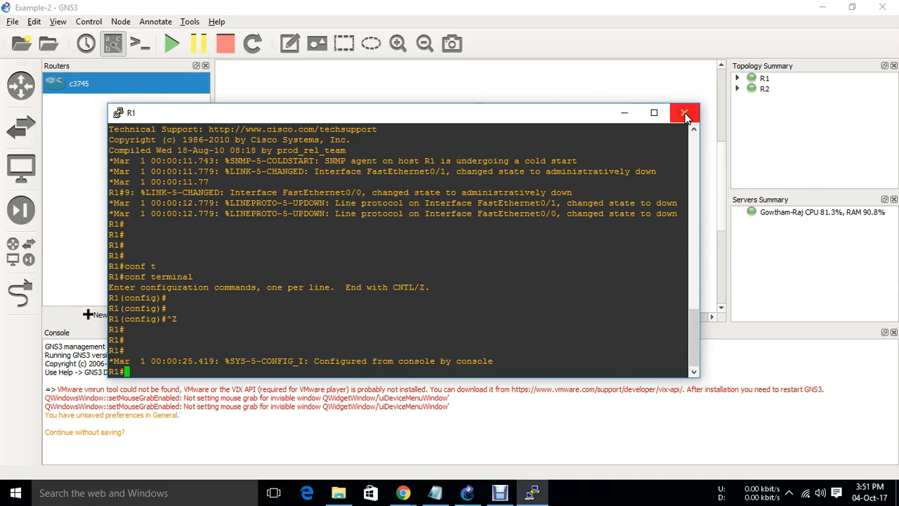
click(685, 113)
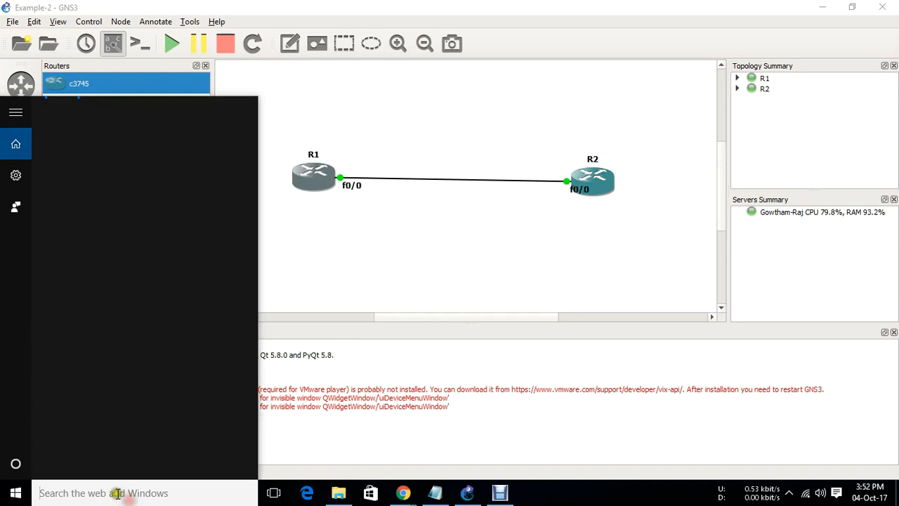
Search for ZOC, launch ZOC7 Terminal, and close its Quick Connection dialog
text(zoo)
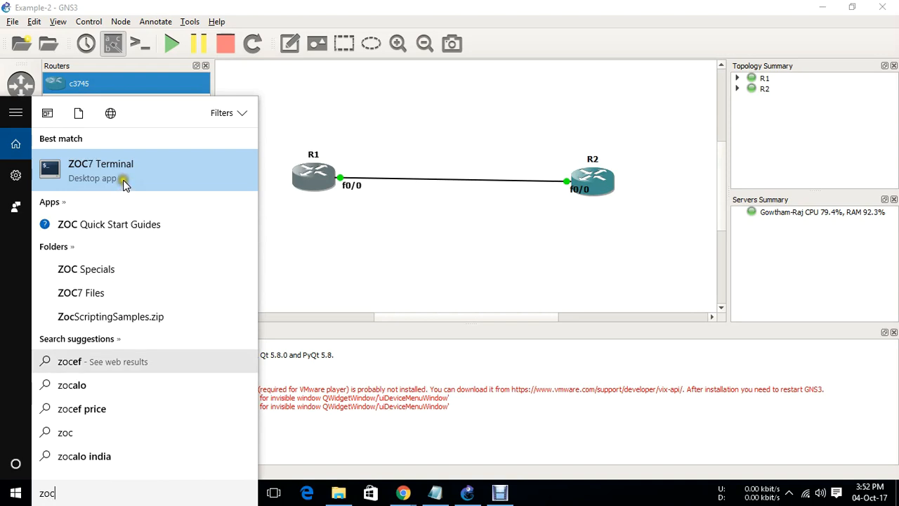
mouse_move(272, 217)
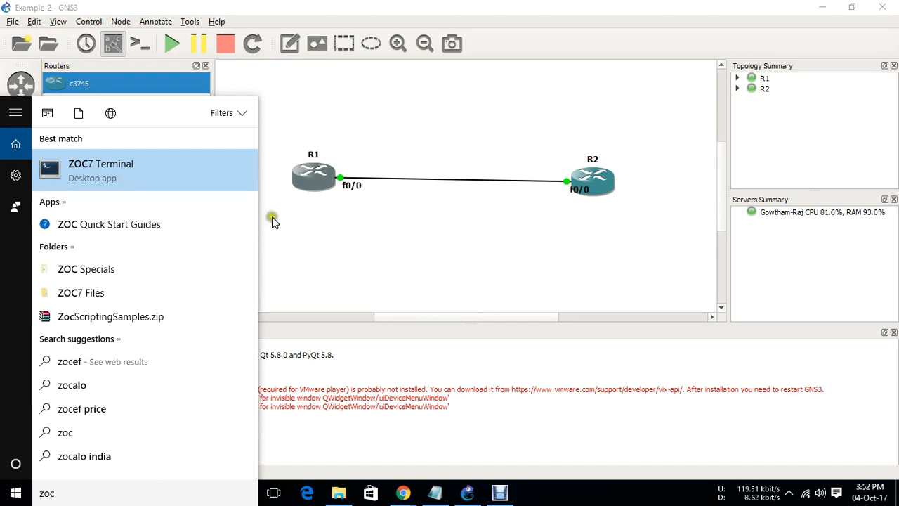
mouse_move(337, 251)
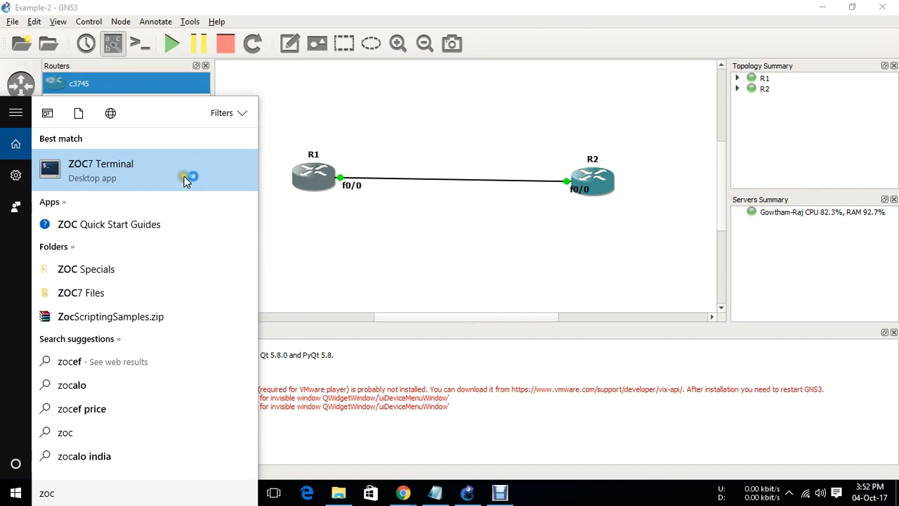
click(101, 170)
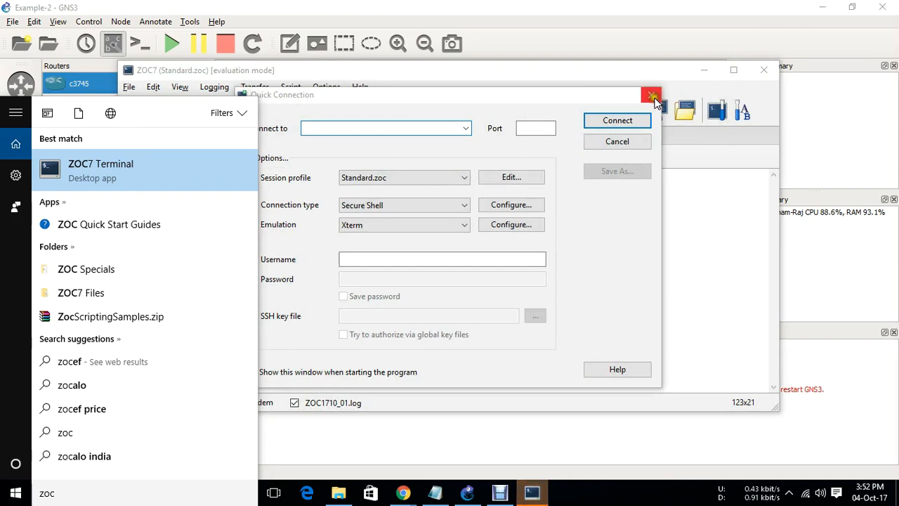
click(652, 95)
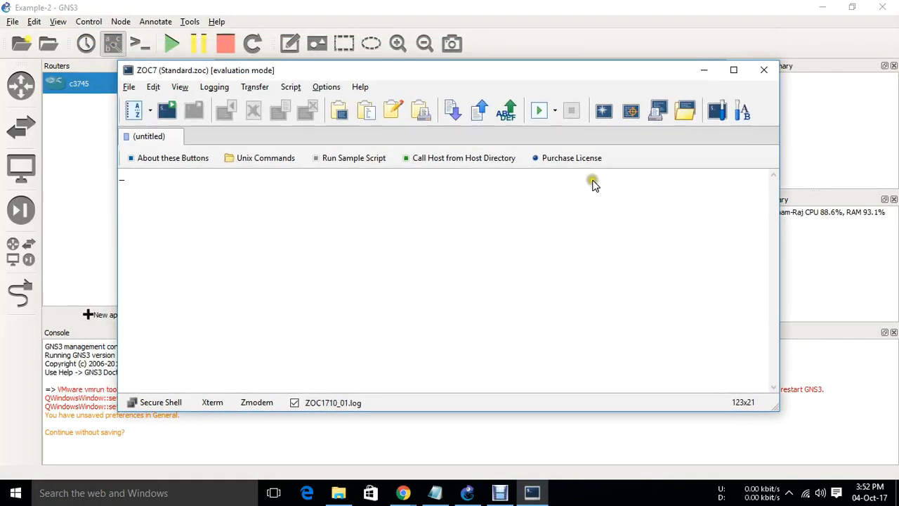
mouse_move(358, 239)
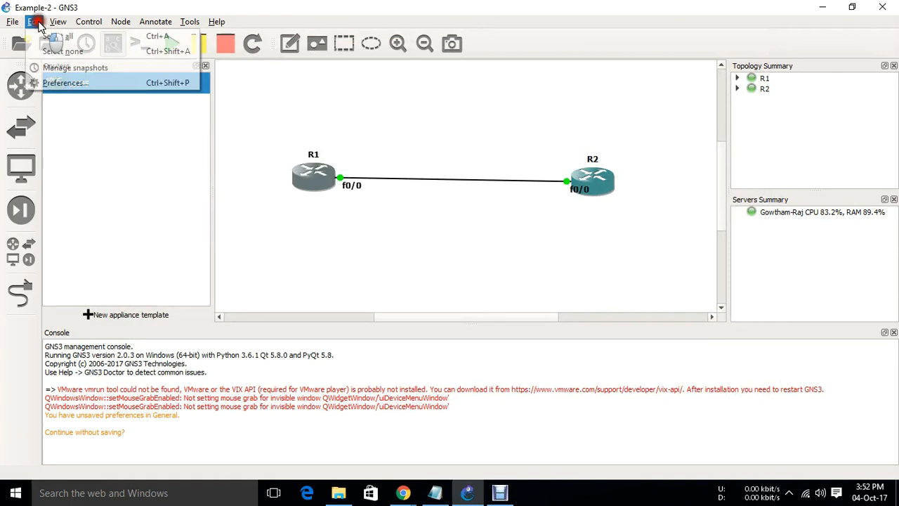
In Preferences' console applications, set the Telnet console command to the ZOC 6 preset
click(64, 82)
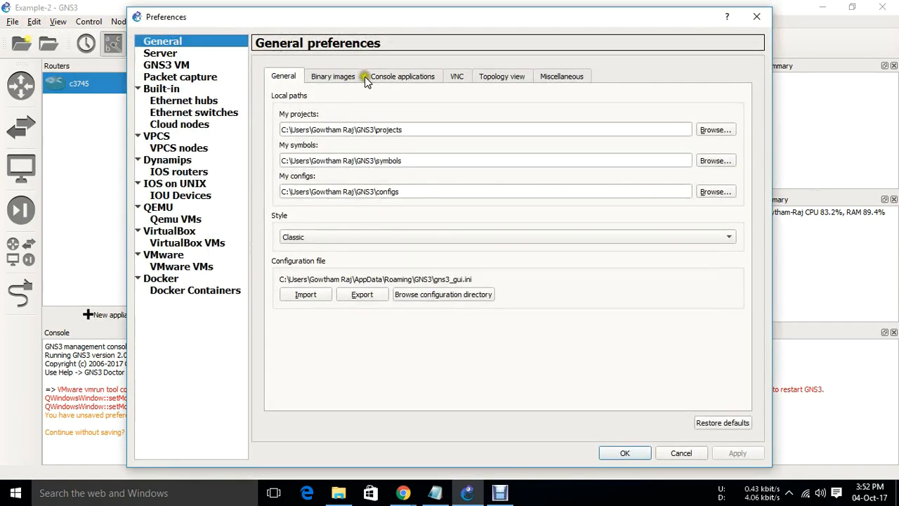
click(403, 76)
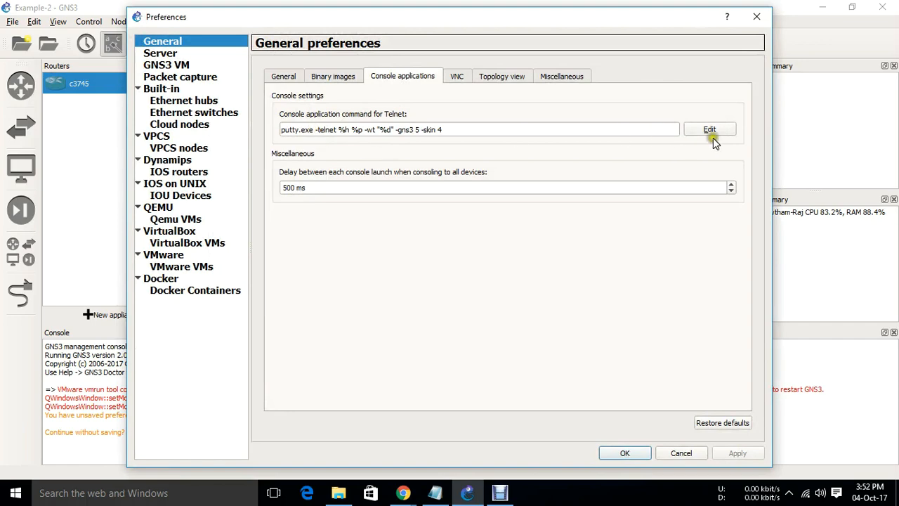
click(710, 130)
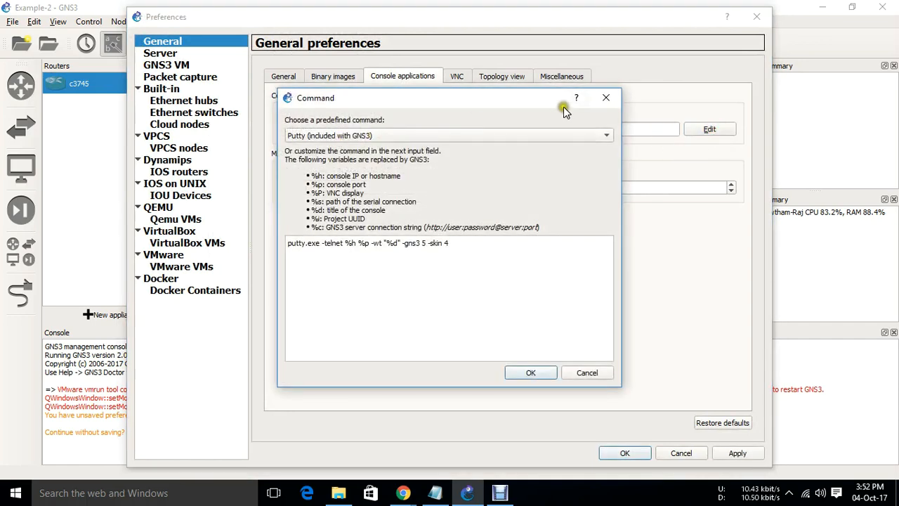
click(531, 373)
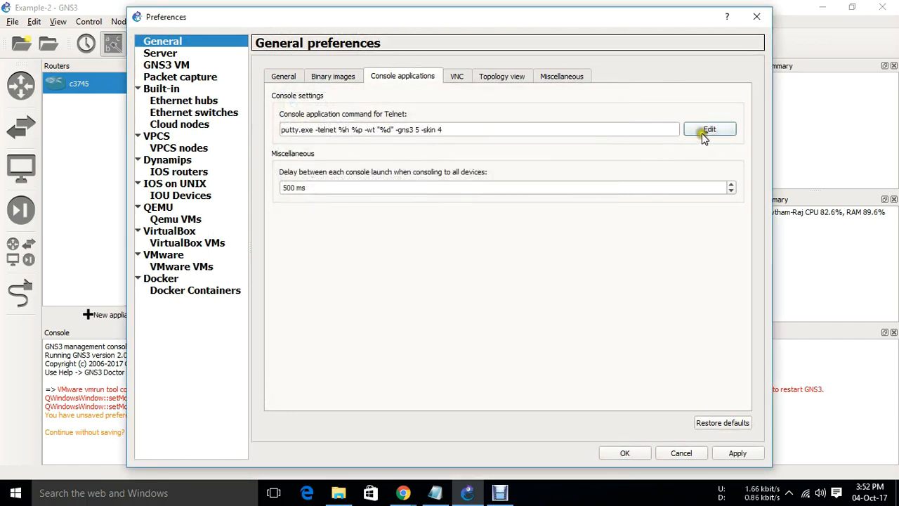
click(710, 130)
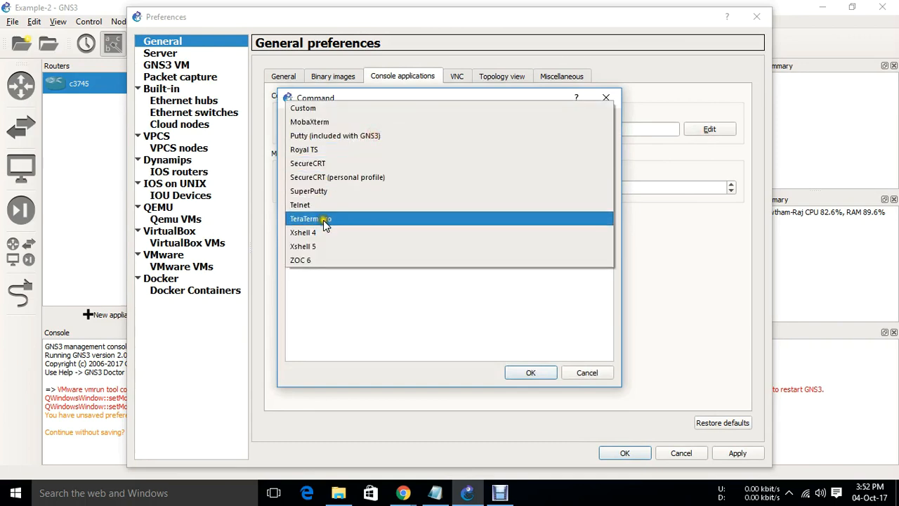
click(300, 259)
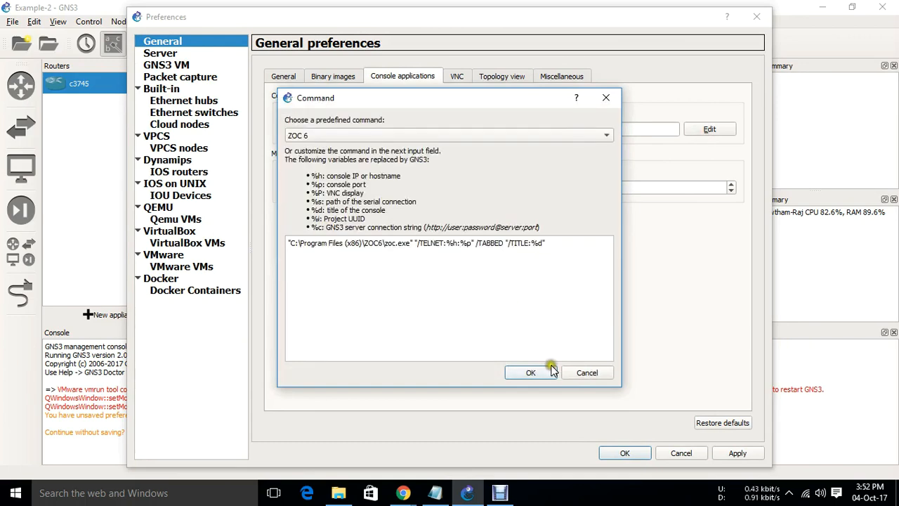
click(530, 372)
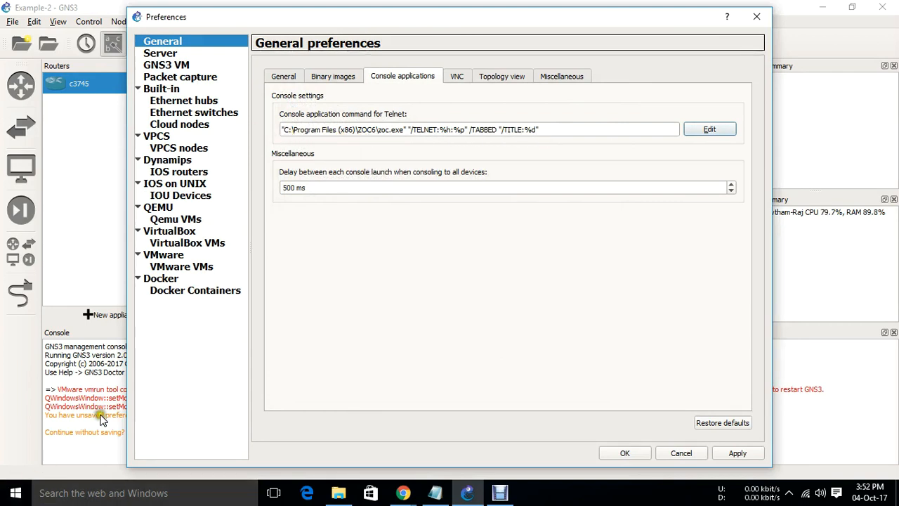
mouse_move(128, 493)
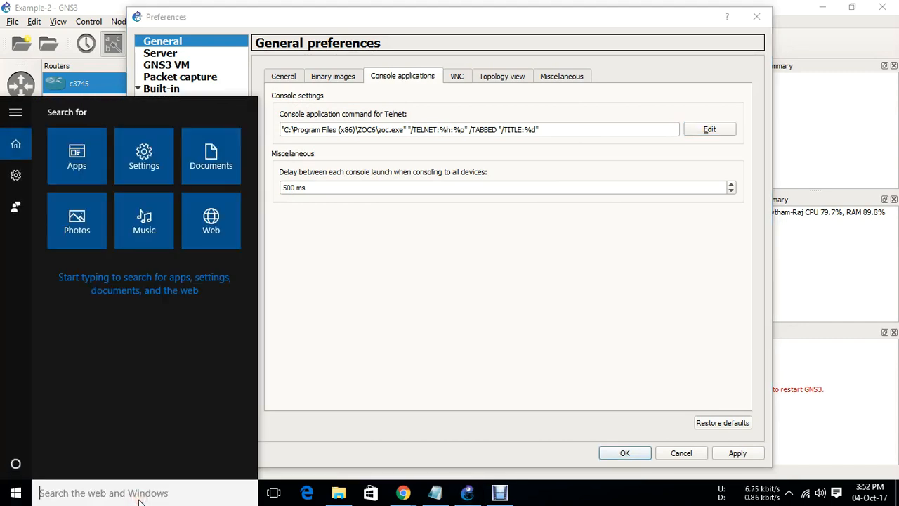
text(zoc)
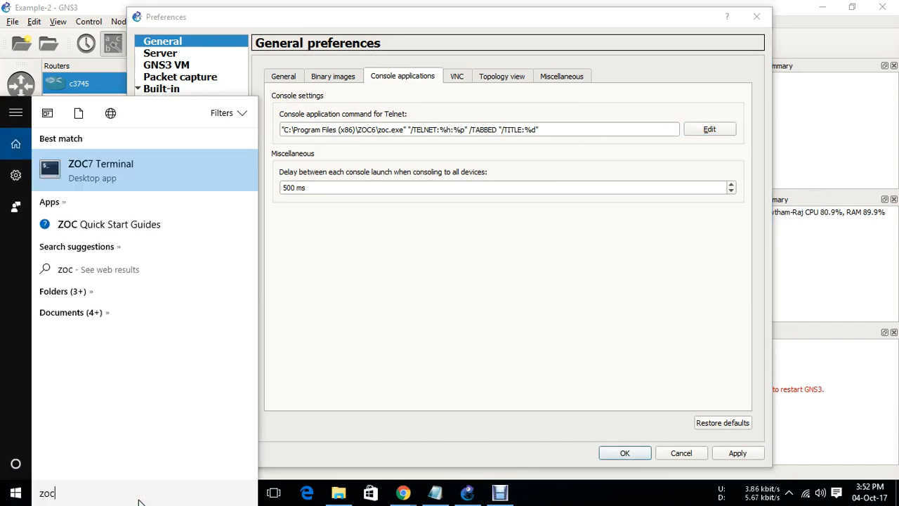
mouse_move(160, 172)
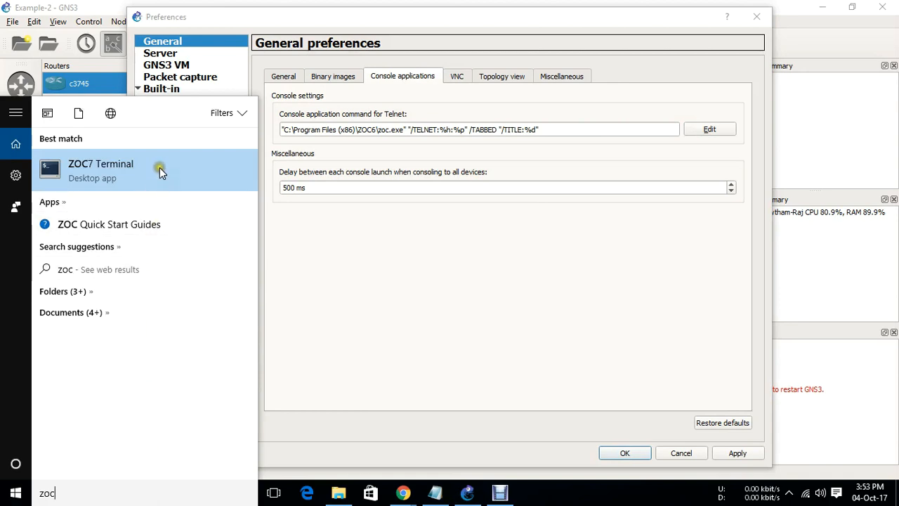
right_click(101, 169)
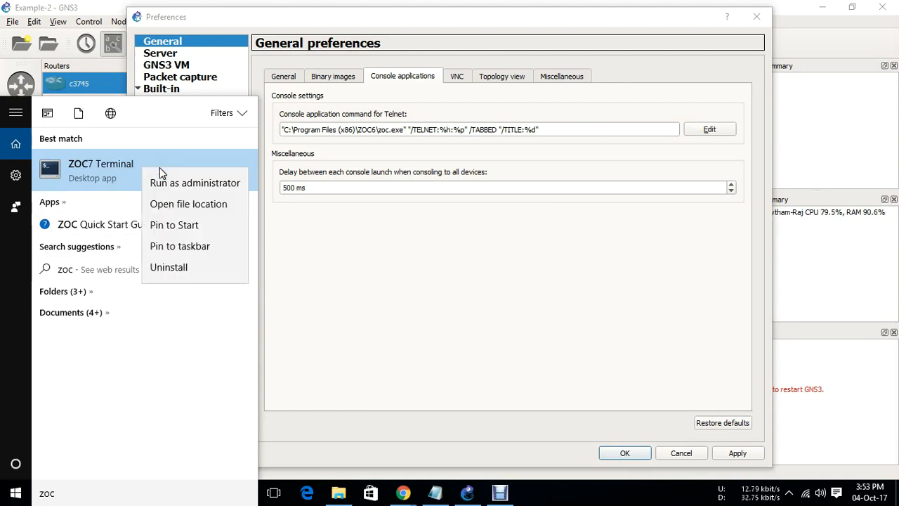
mouse_move(189, 204)
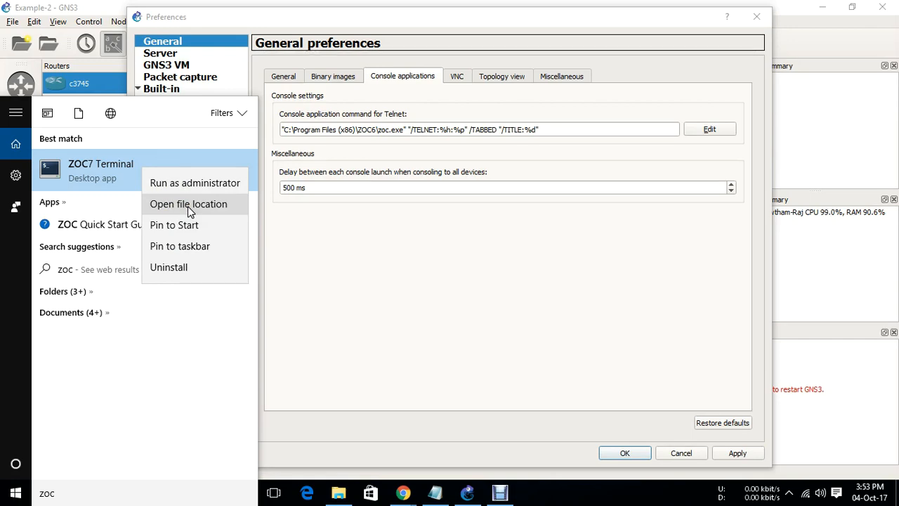
click(188, 204)
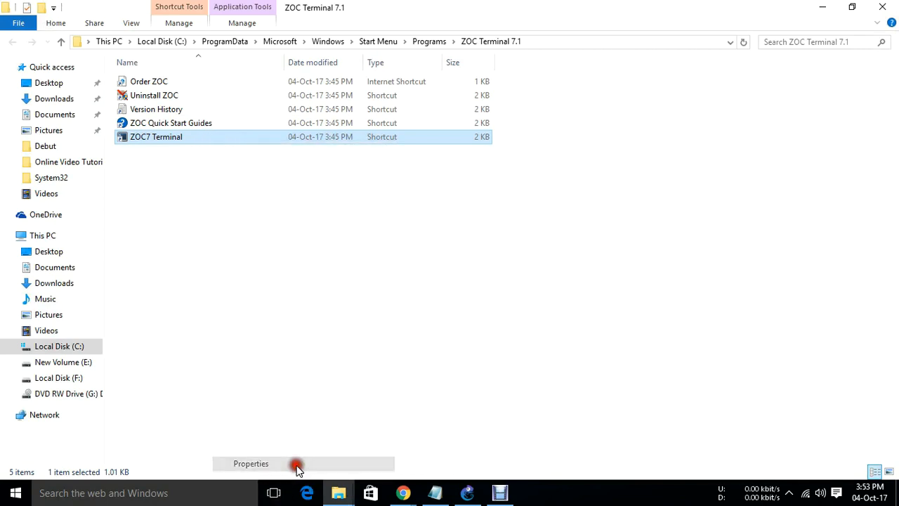
click(251, 463)
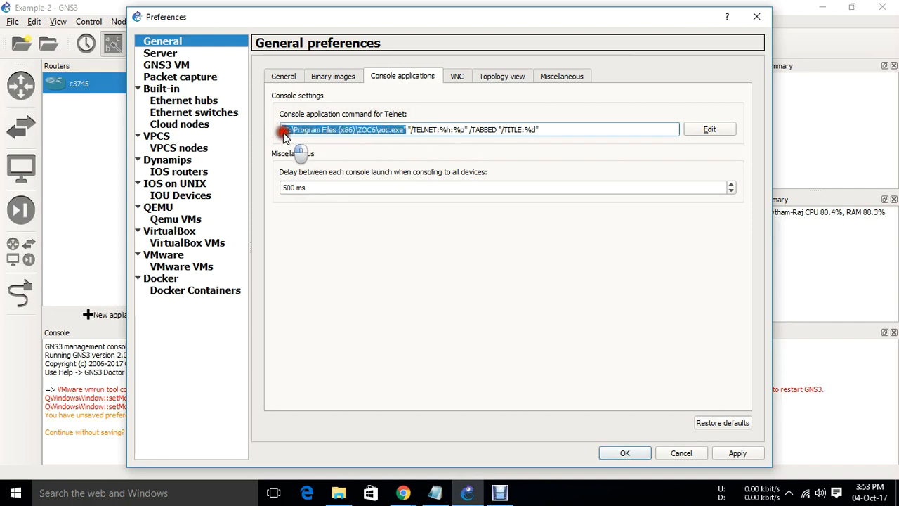
Change the Telnet command path to C:\Program Files (x86)\ZOC7\zoc.exe, then apply and save
right_click(344, 129)
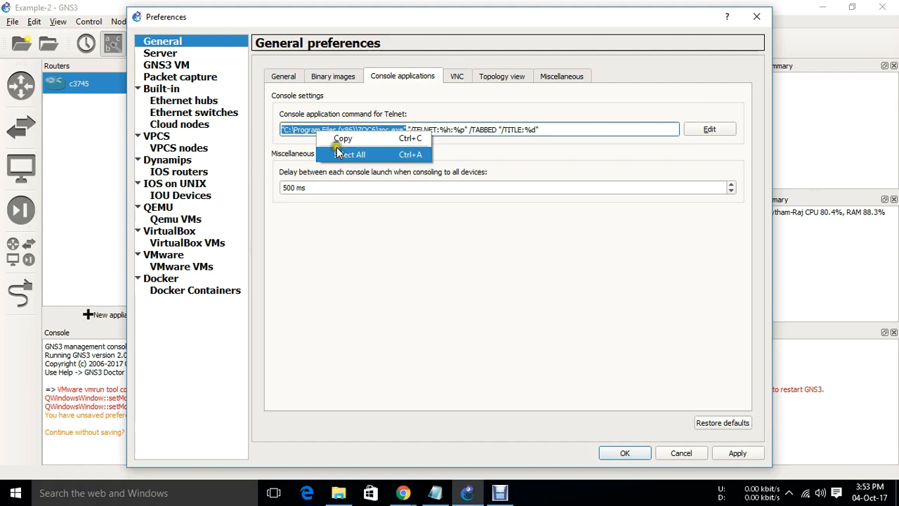
click(393, 129)
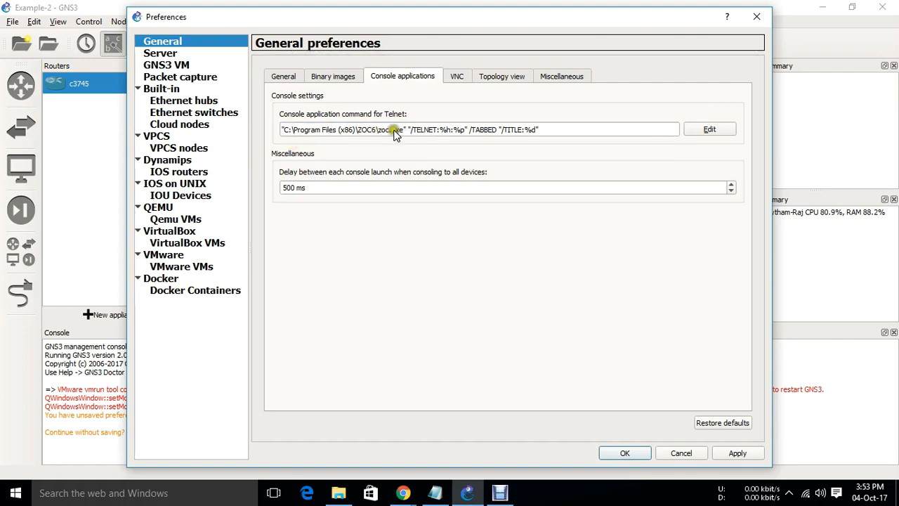
click(709, 129)
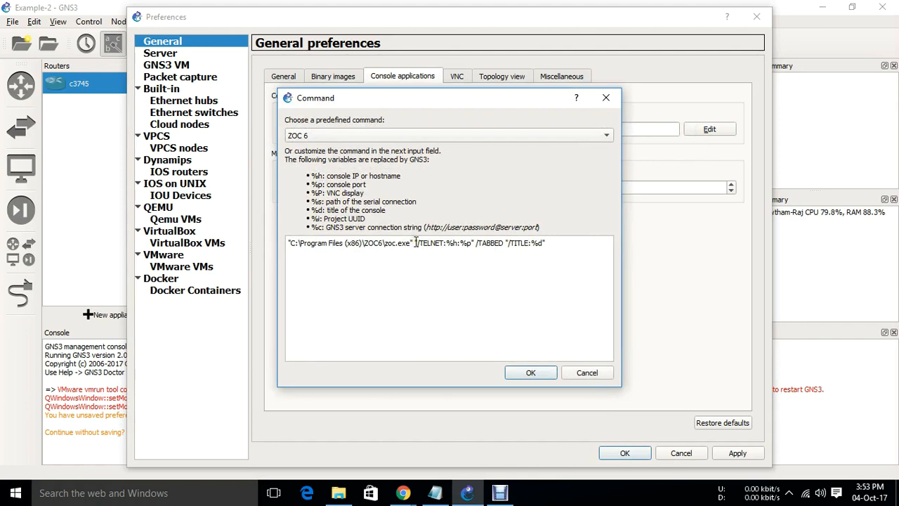
drag(414, 243, 546, 243)
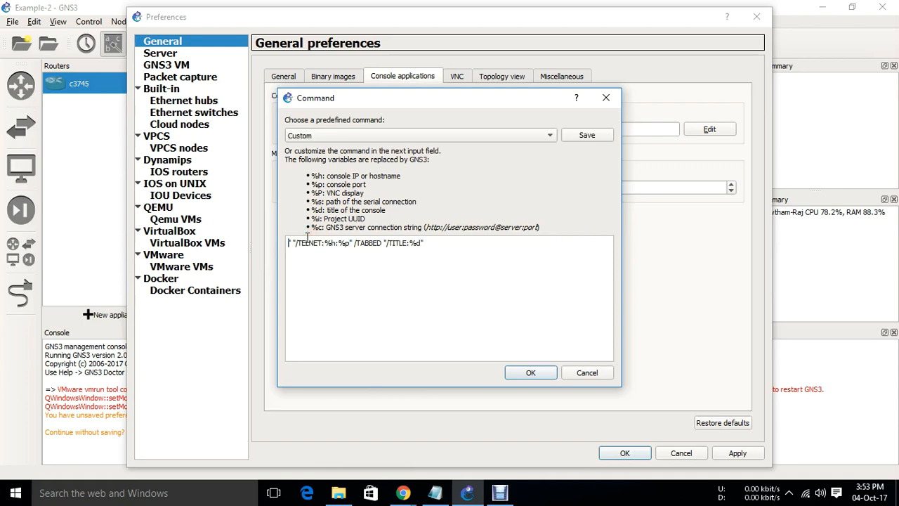
text("C:\Program Files (x86)\ZOC7\zoc.exe")
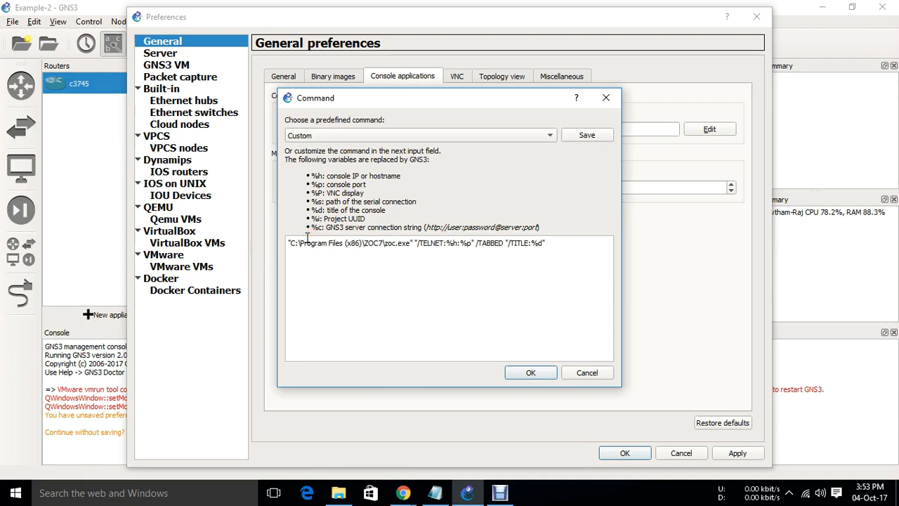
click(530, 373)
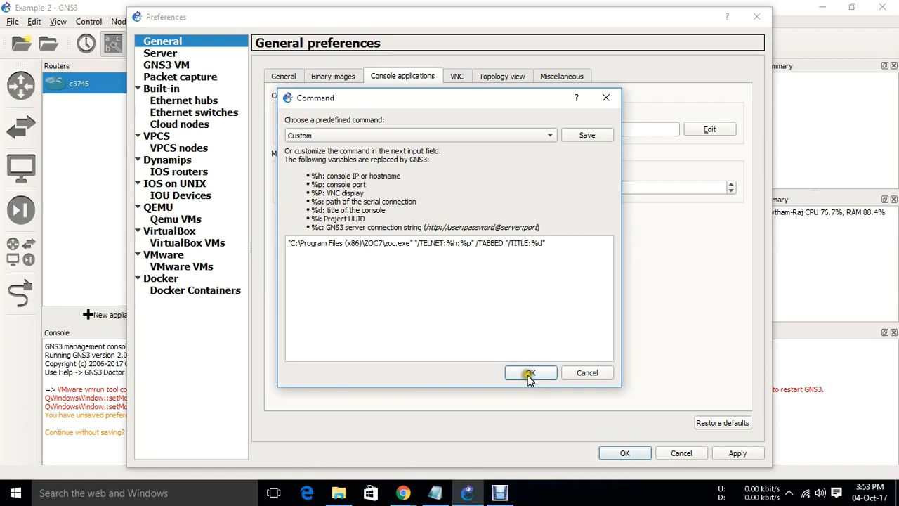
click(529, 373)
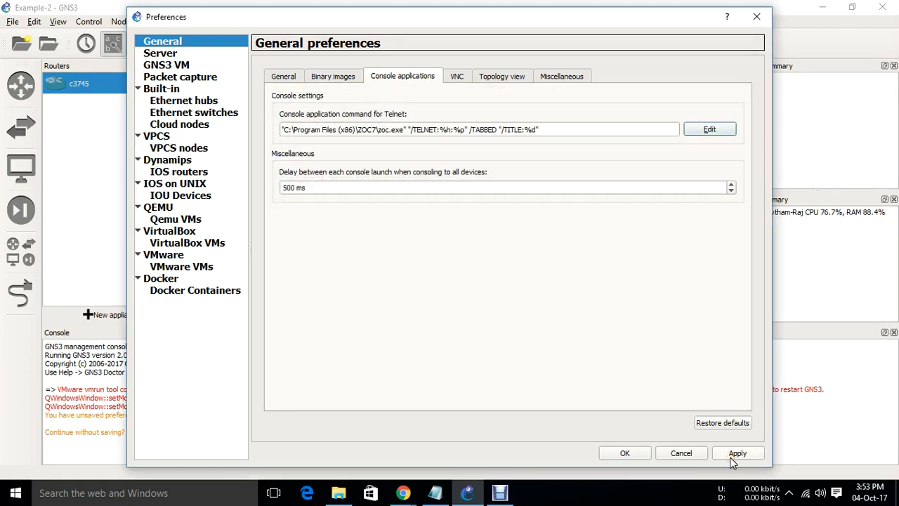
click(625, 453)
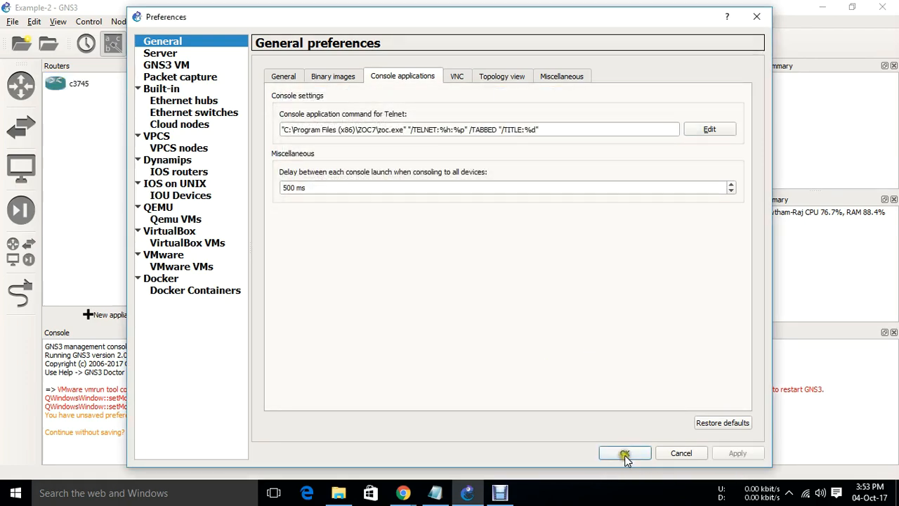
click(623, 453)
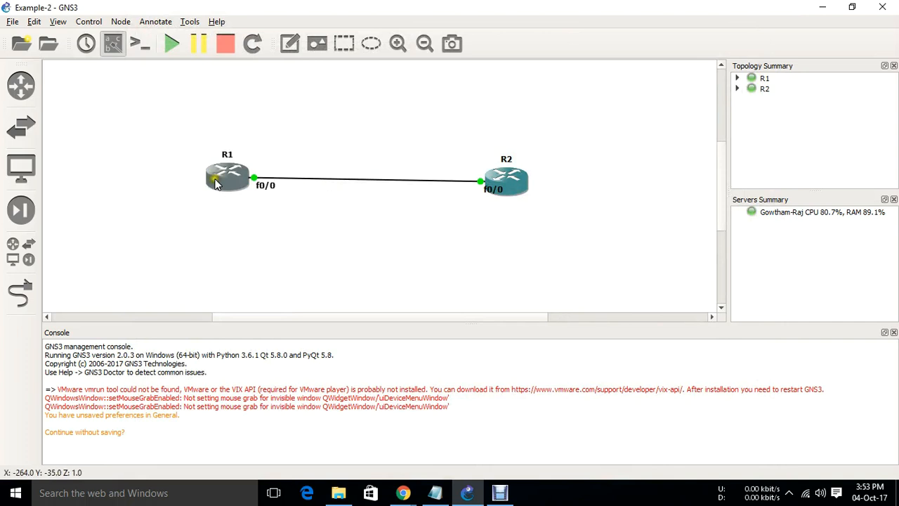
right_click(227, 177)
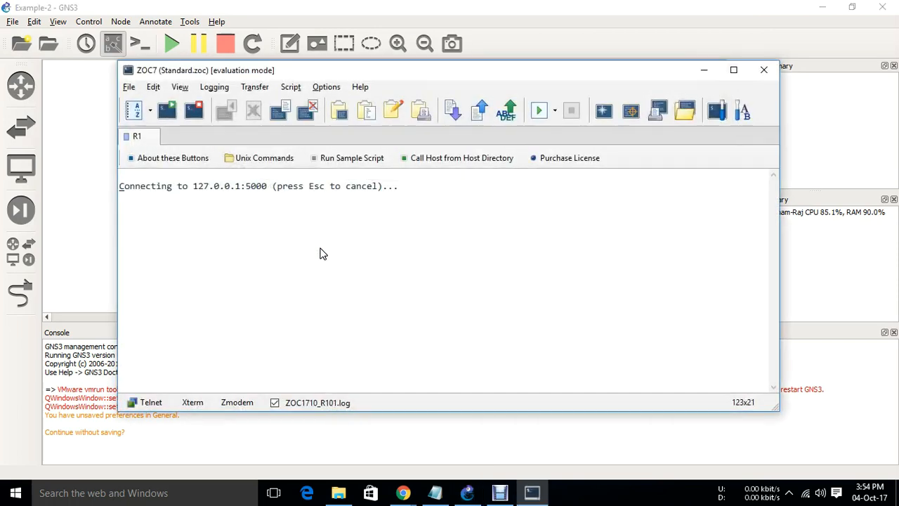
click(733, 69)
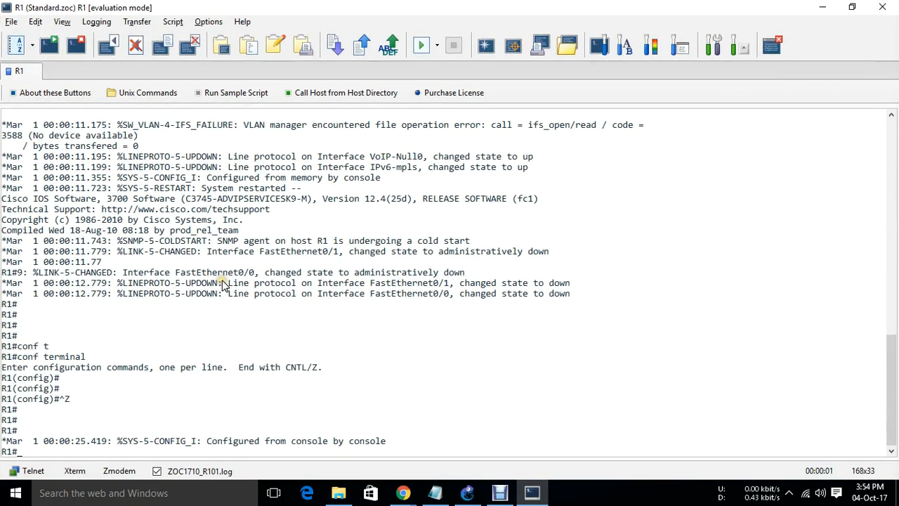
text(conf t)
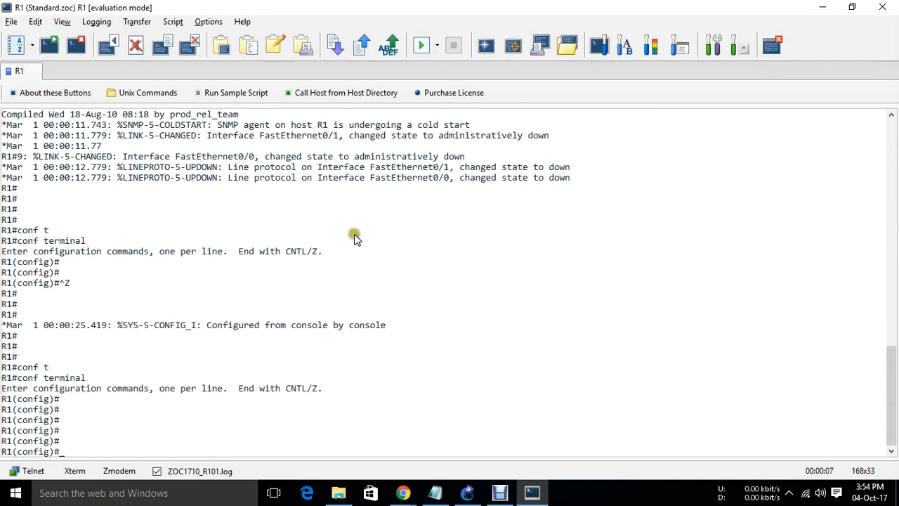
click(883, 7)
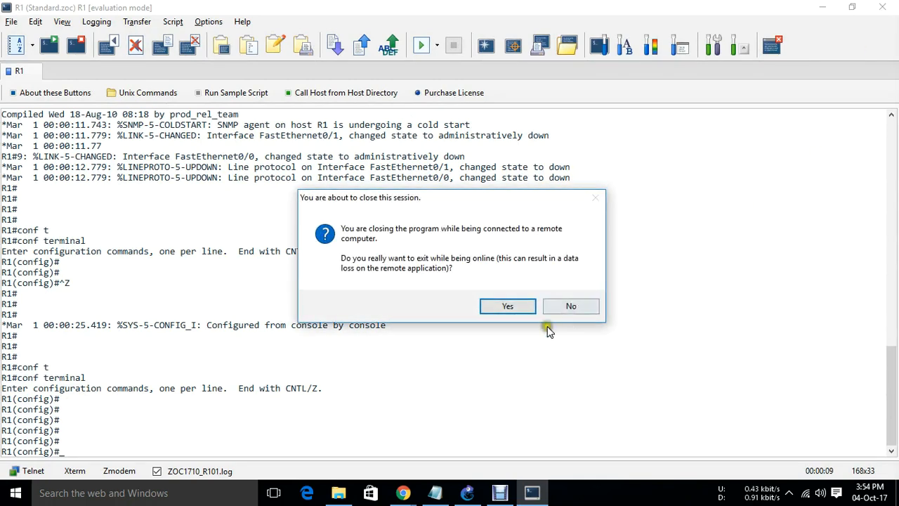
click(507, 306)
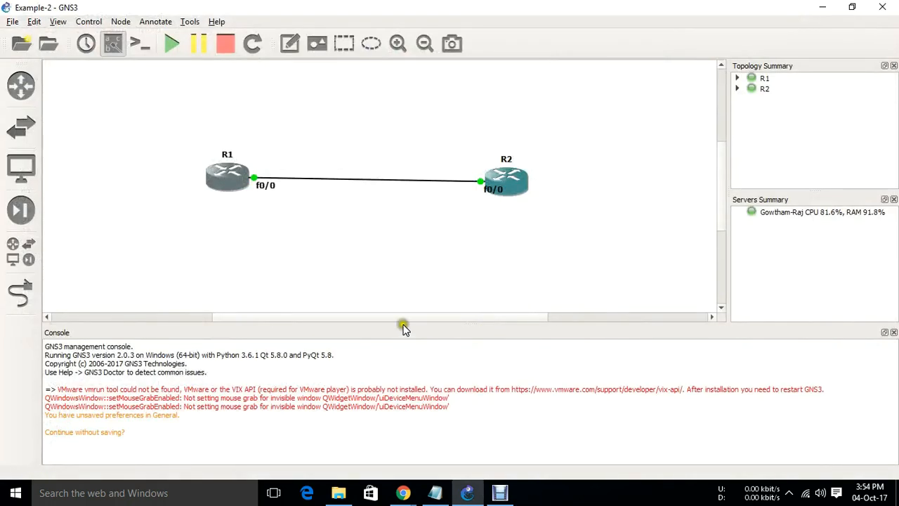